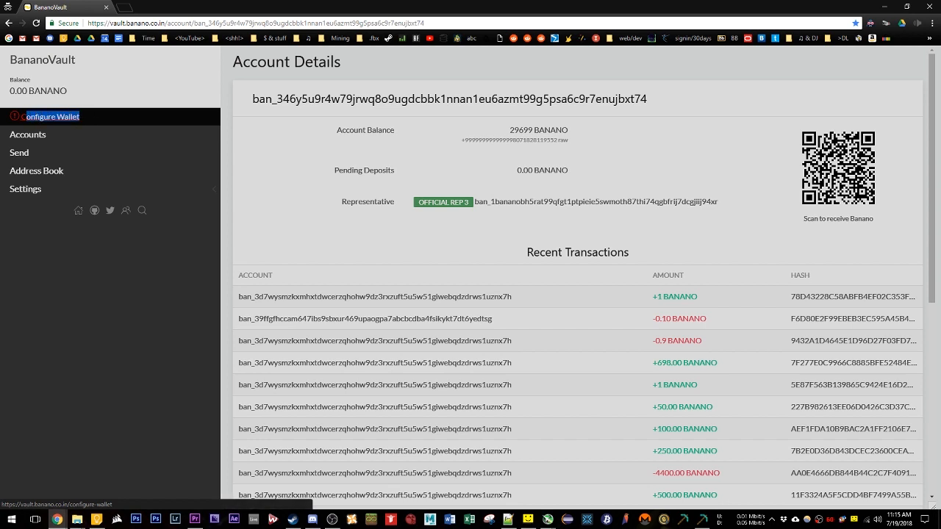
- Expand the Settings menu in the sidebar to show representatives, app settings and wallet management
click(26, 189)
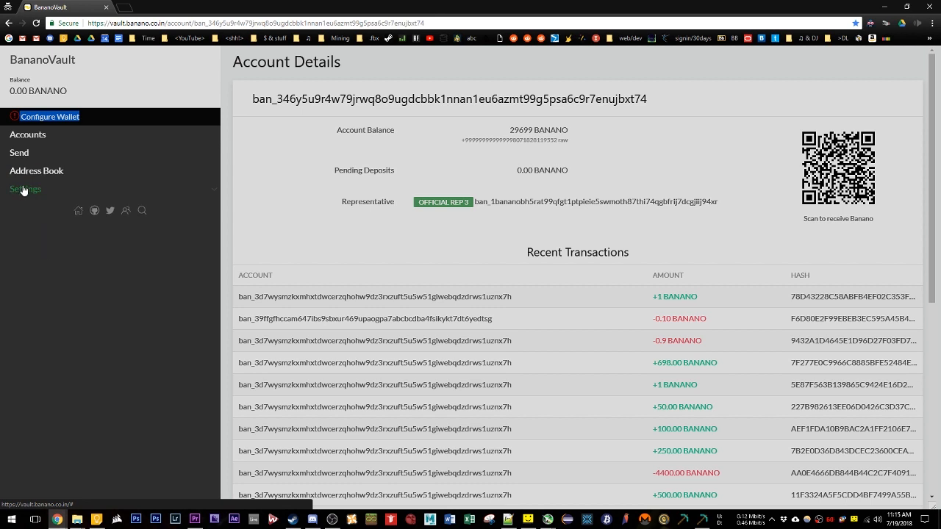
click(25, 189)
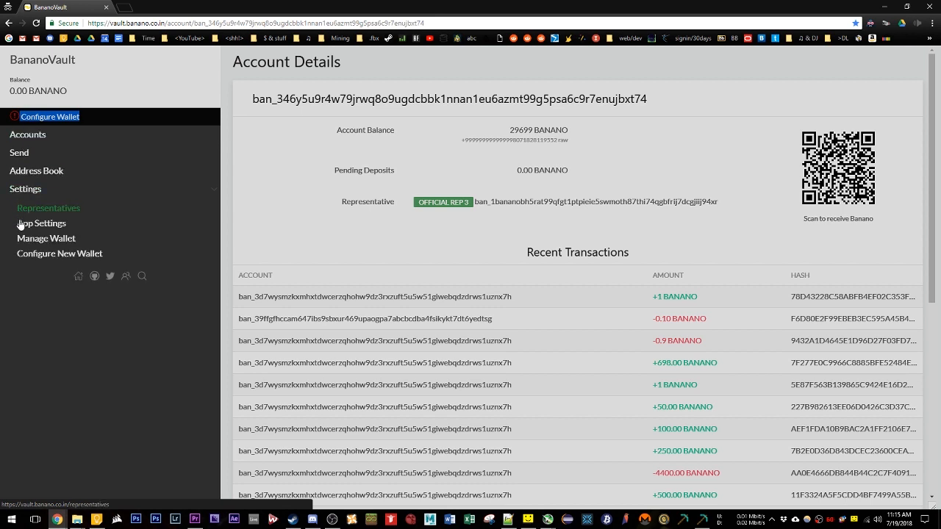
- Import the existing wallet from its Banano seed, then view the accounts showing 29699 BANANO
click(60, 253)
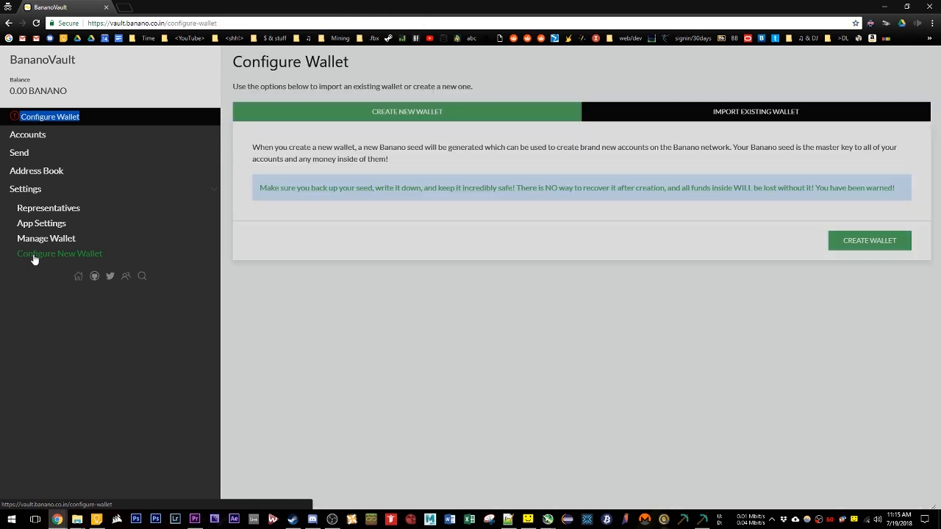
mouse_move(705, 118)
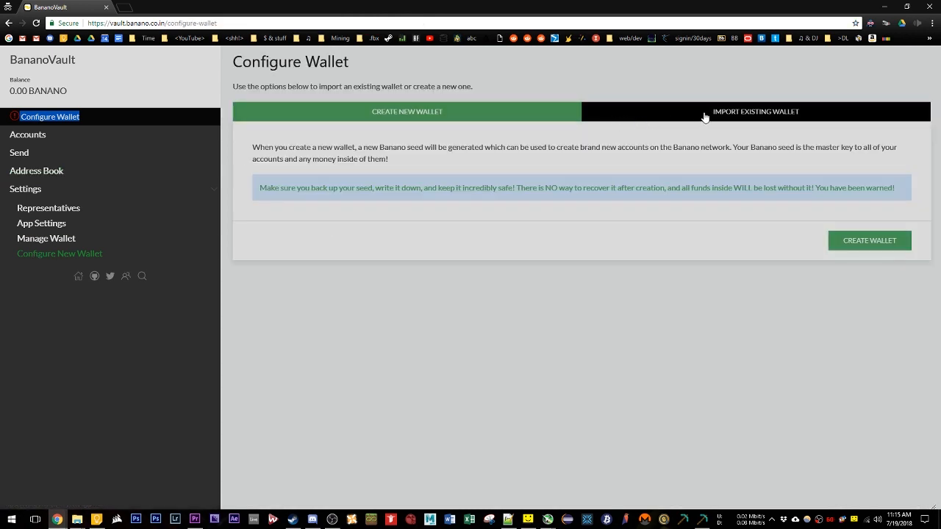
click(755, 111)
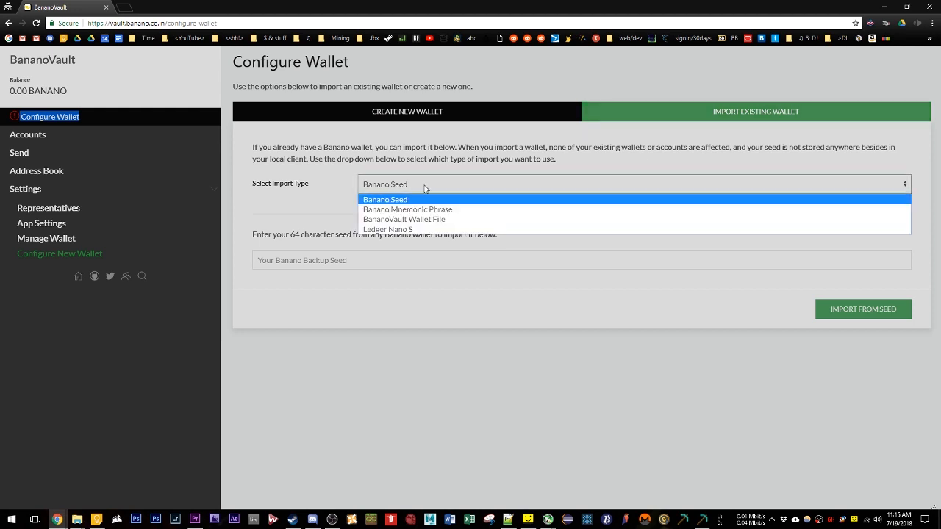
click(385, 199)
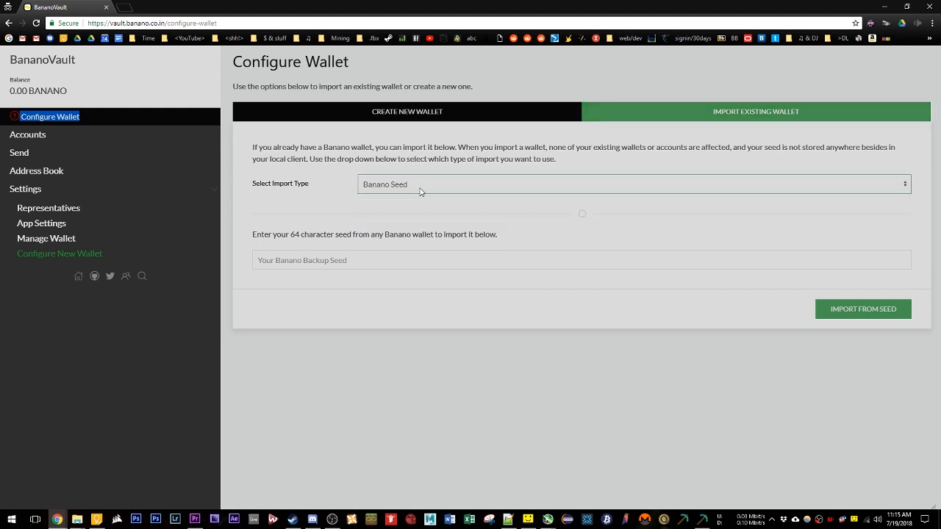
click(632, 184)
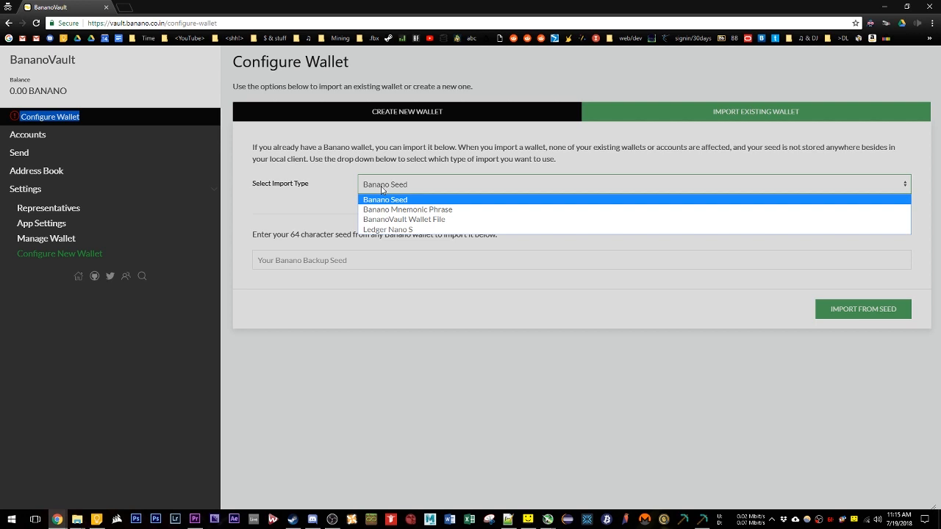
click(385, 199)
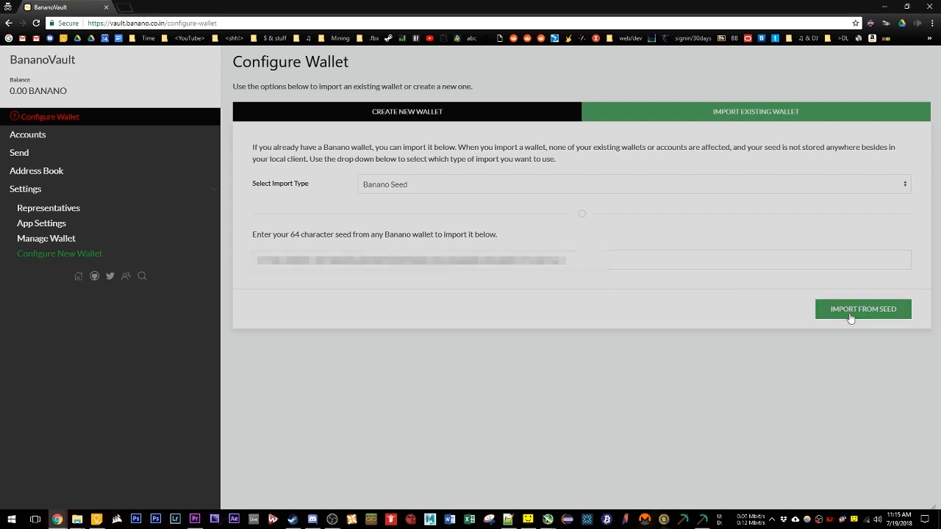
click(862, 308)
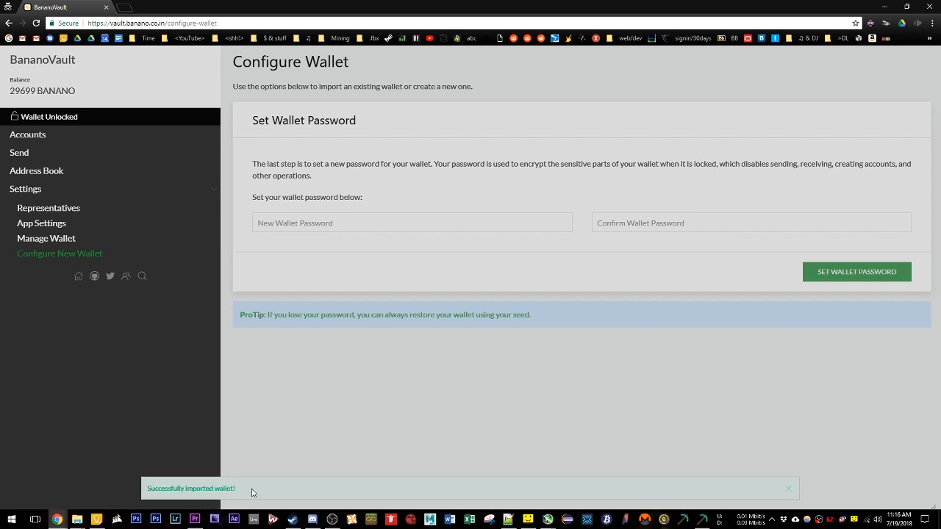
click(28, 135)
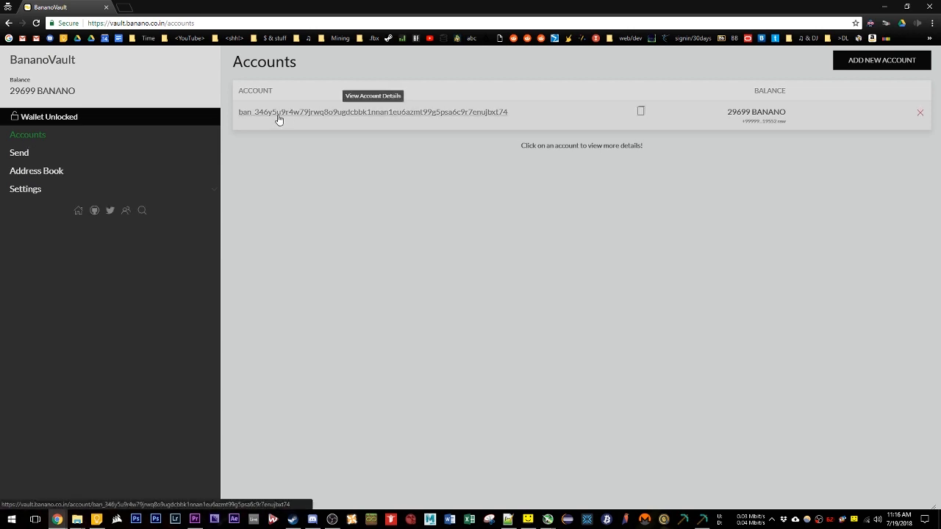
mouse_move(409, 116)
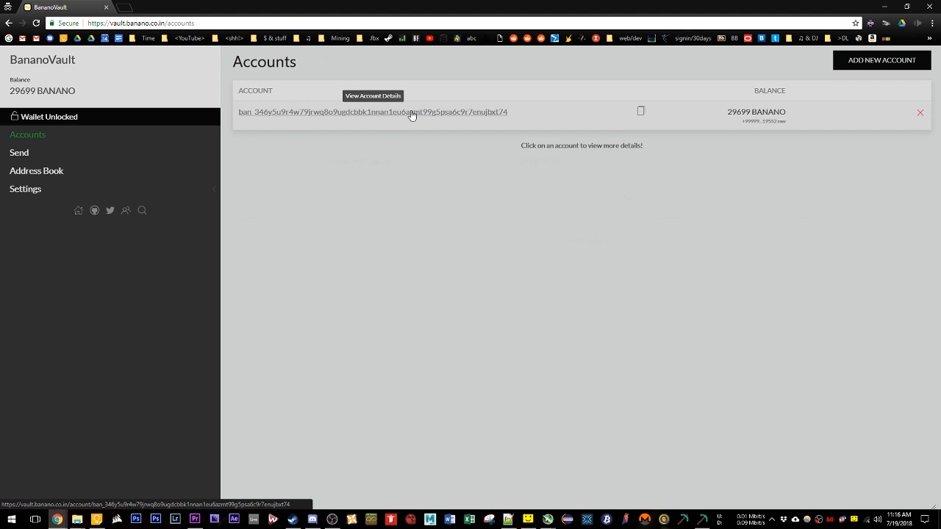
- Open the imported account's details page and copy its account address
click(373, 112)
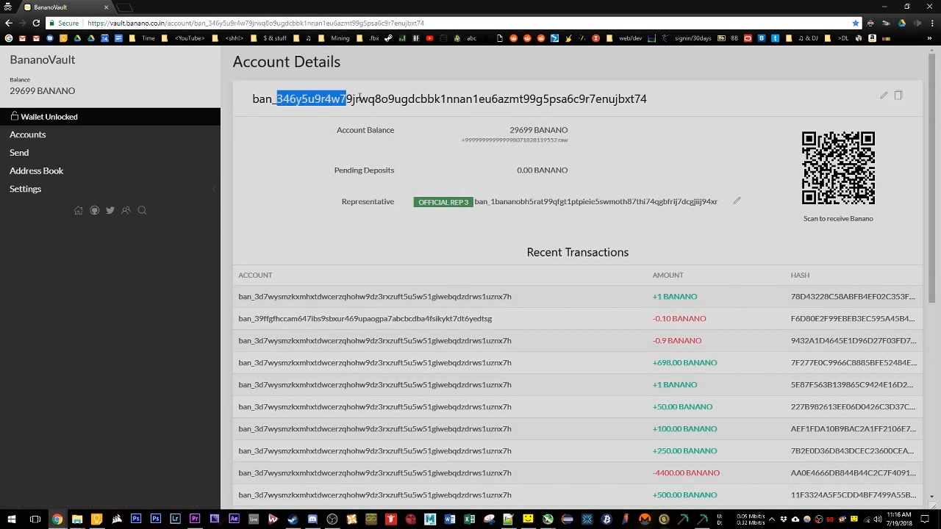
click(897, 96)
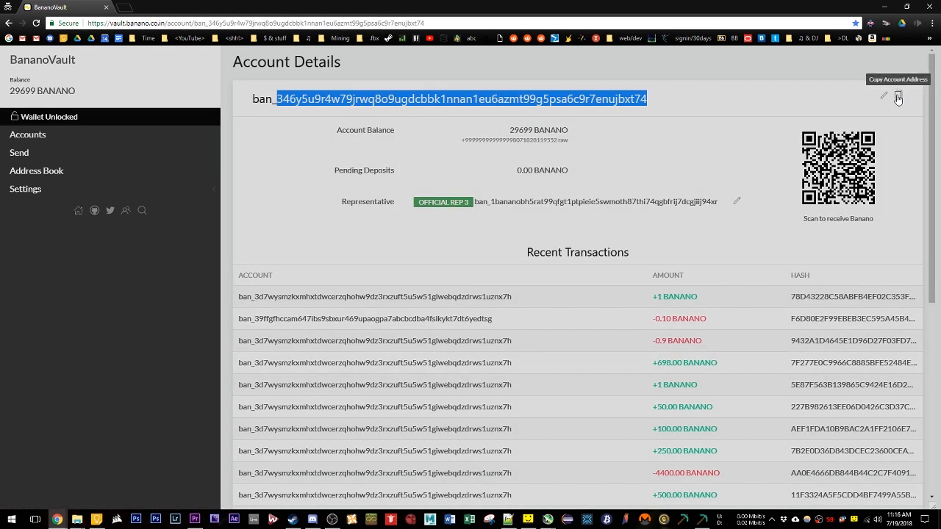
click(897, 98)
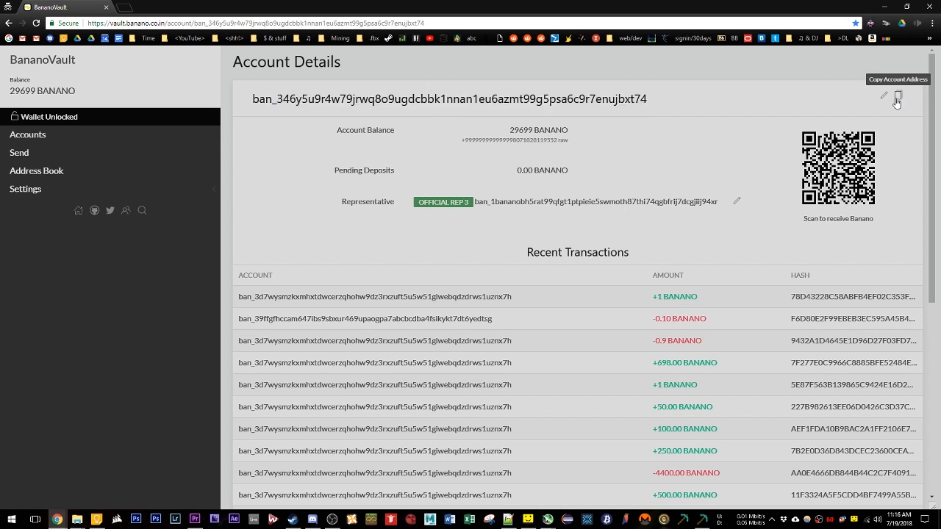
click(897, 97)
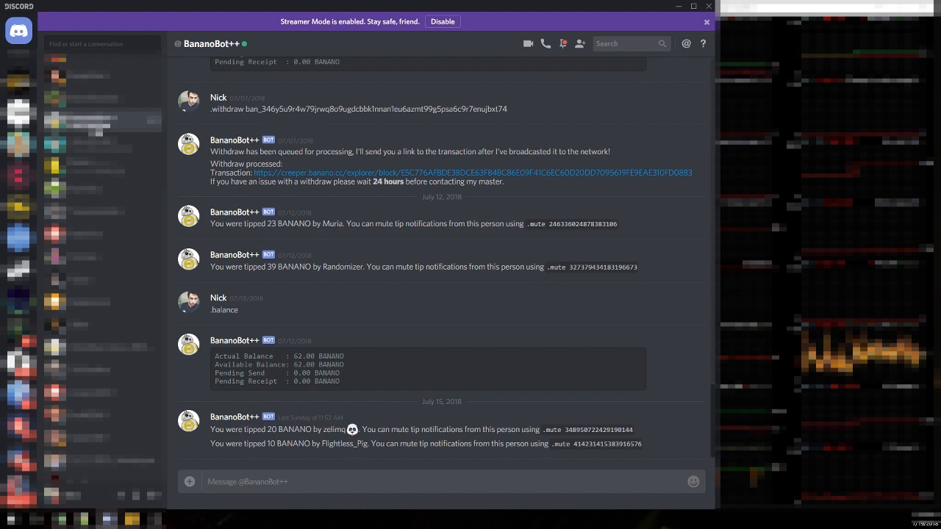
- In the BananoBot++ chat, select the address in the earlier .withdraw command and scroll the history
click(318, 481)
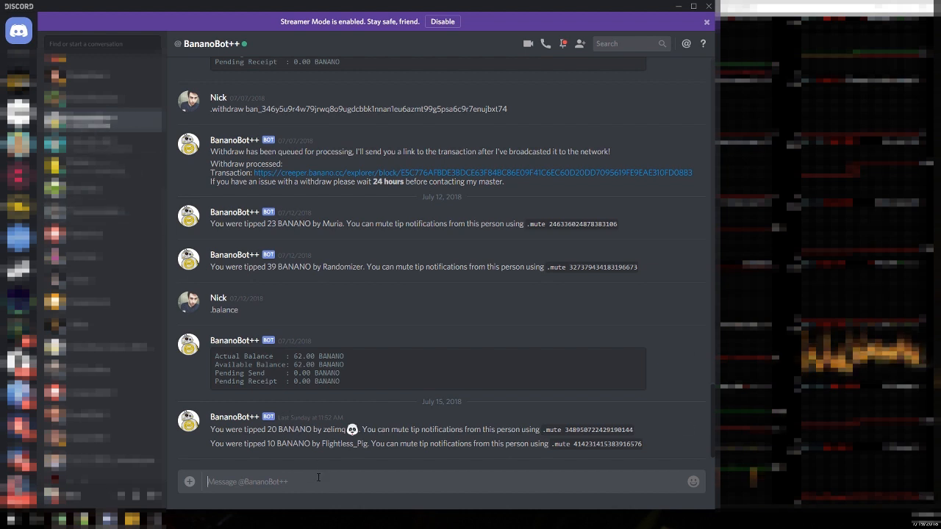
mouse_move(307, 129)
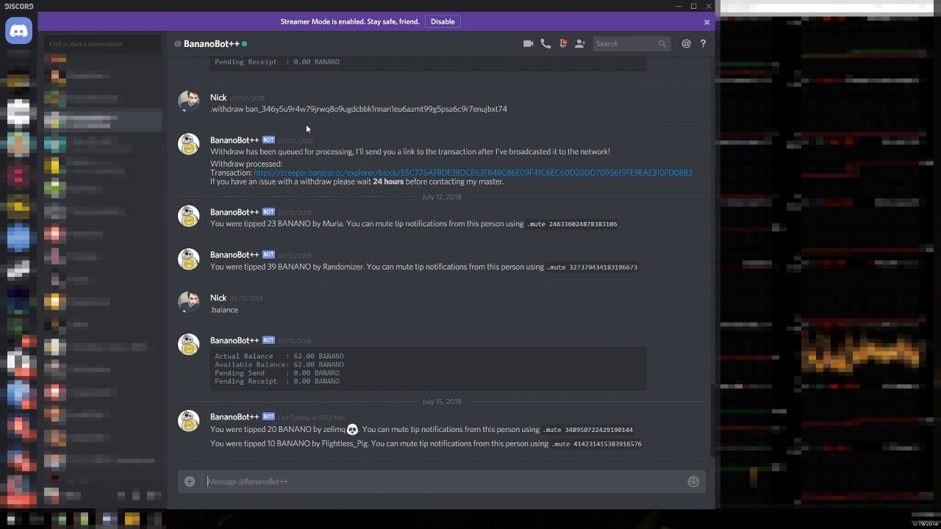
double_click(358, 109)
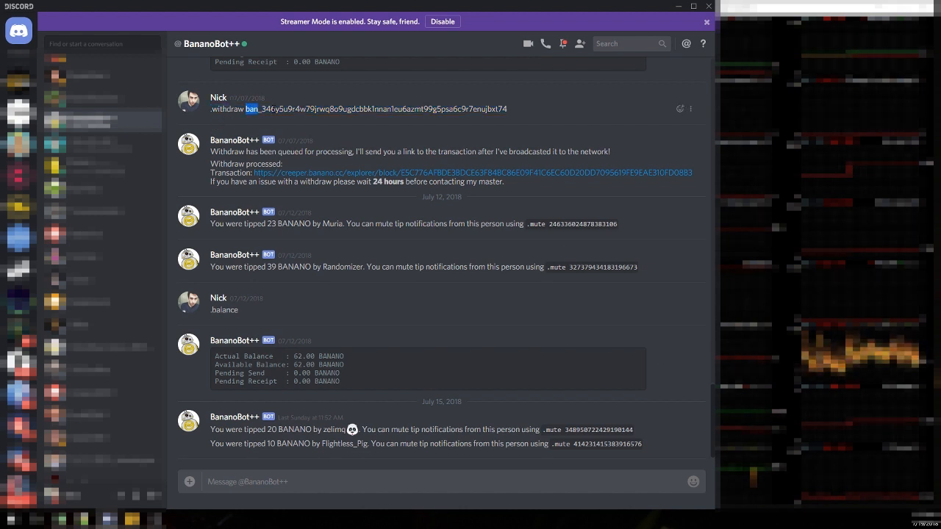
drag(261, 109, 507, 109)
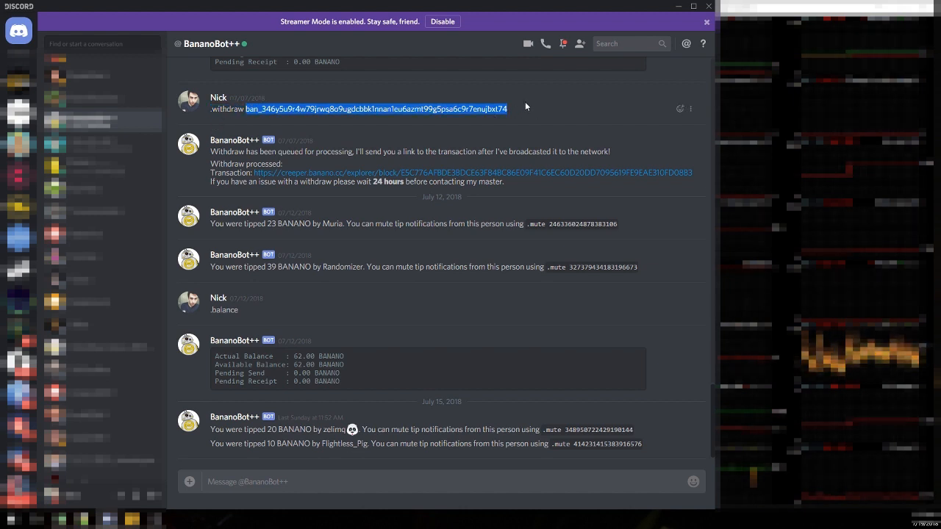
mouse_move(483, 131)
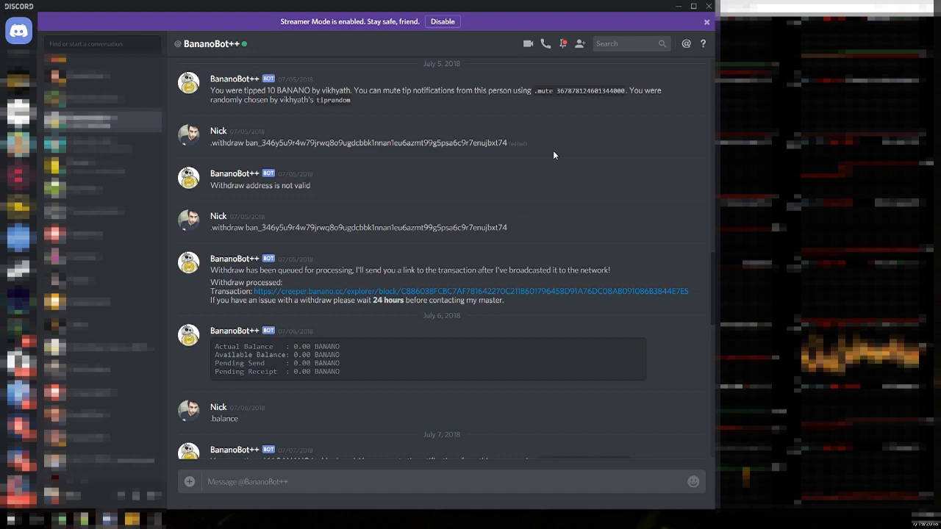
scroll(down, 3)
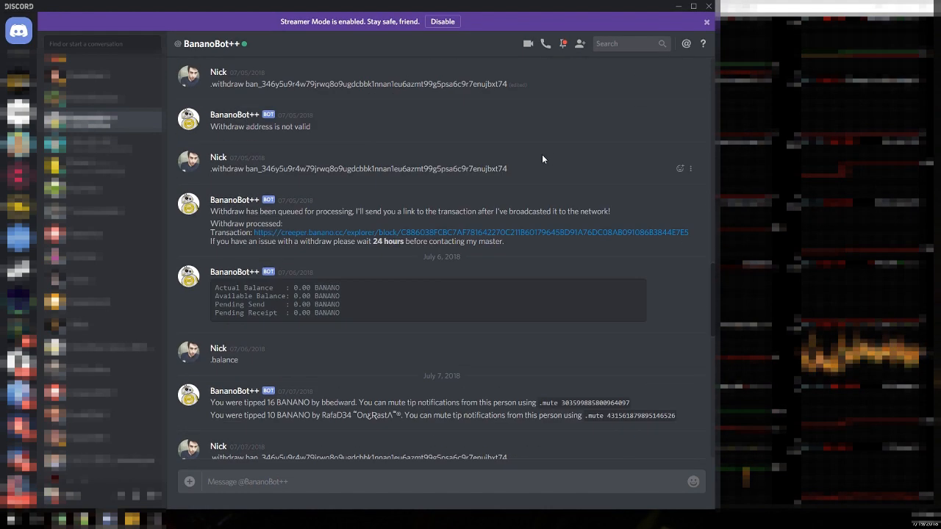
scroll(down, 3)
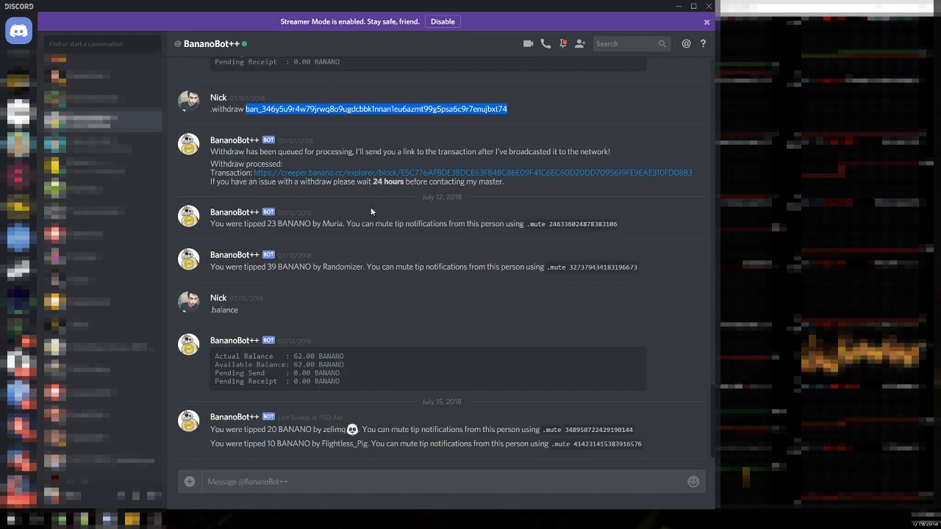